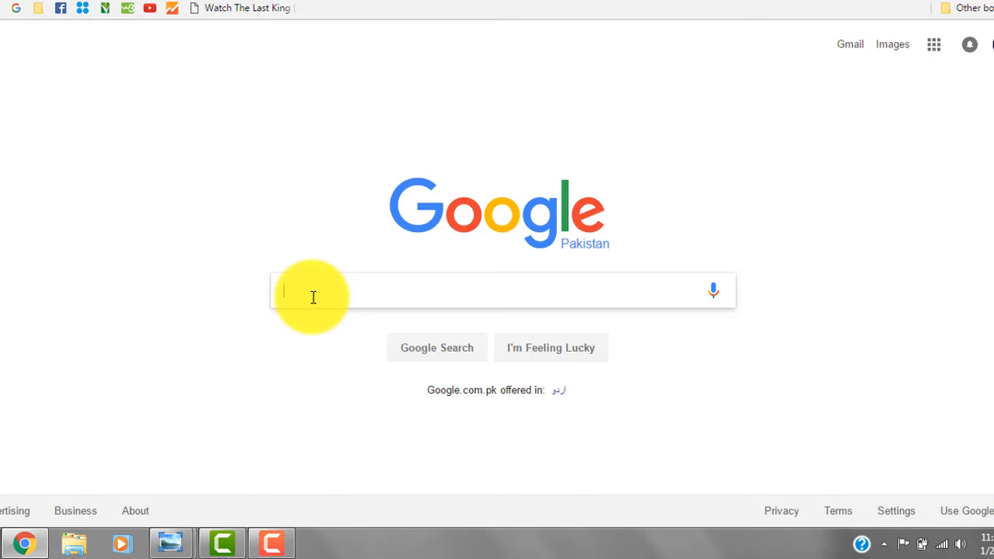
Step: Search Google for api-ms-win-crt-runtime-l1-1-0-dll via the 'api' suggestion
{"action": "type", "text": "api"}
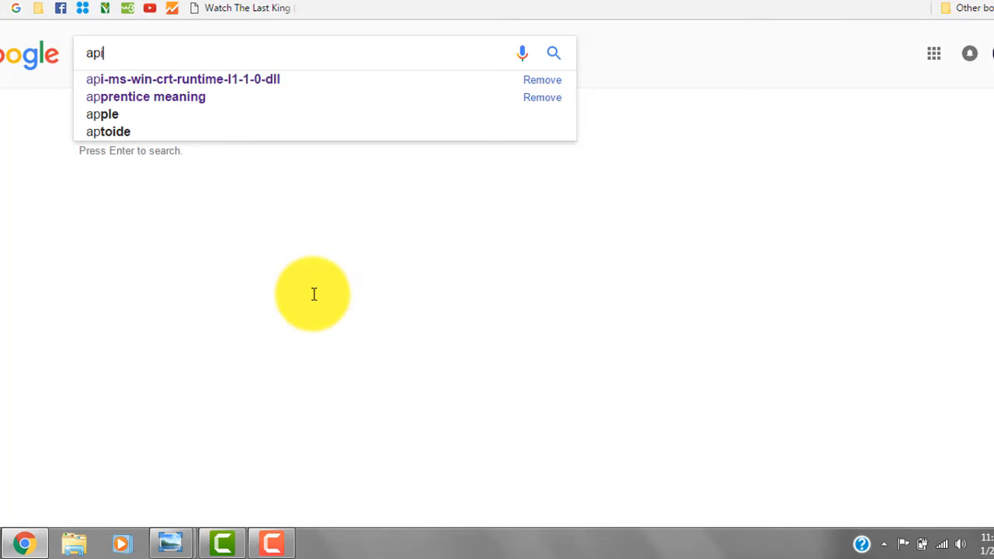
{"action": "left_click", "coordinate": [182, 79]}
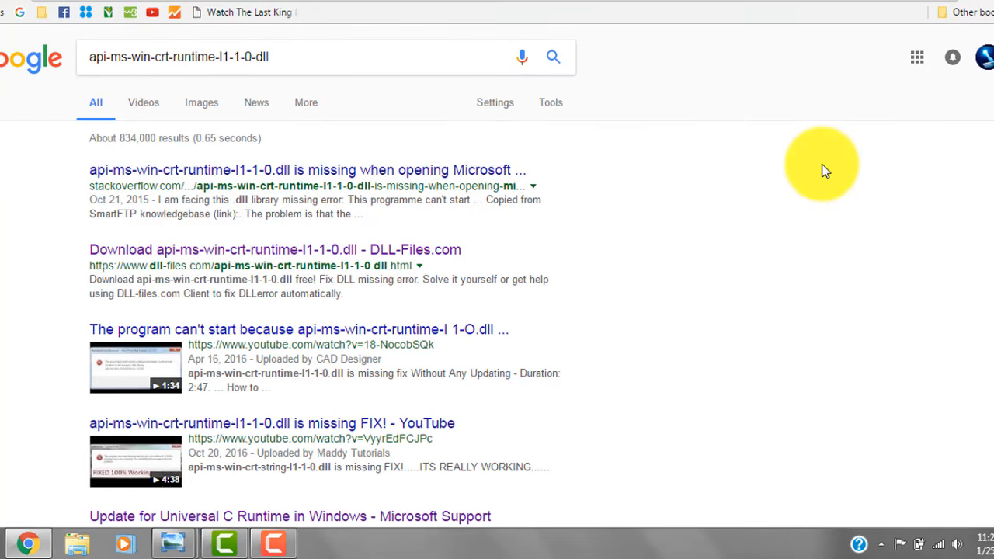
Step: Scroll the results to the 'Update for Universal C Runtime in Windows' Microsoft Support article
{"action": "scroll", "scroll_direction": "down", "scroll_amount": 3}
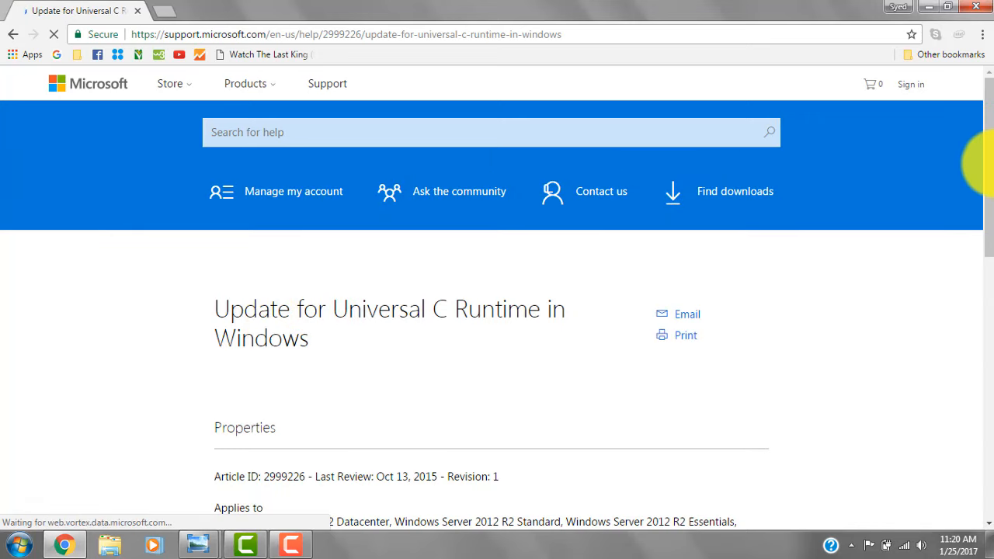
Step: Follow Method 2's 'Download the package now' link for x64-based Windows 7
{"action": "scroll", "scroll_direction": "down", "scroll_amount": 3}
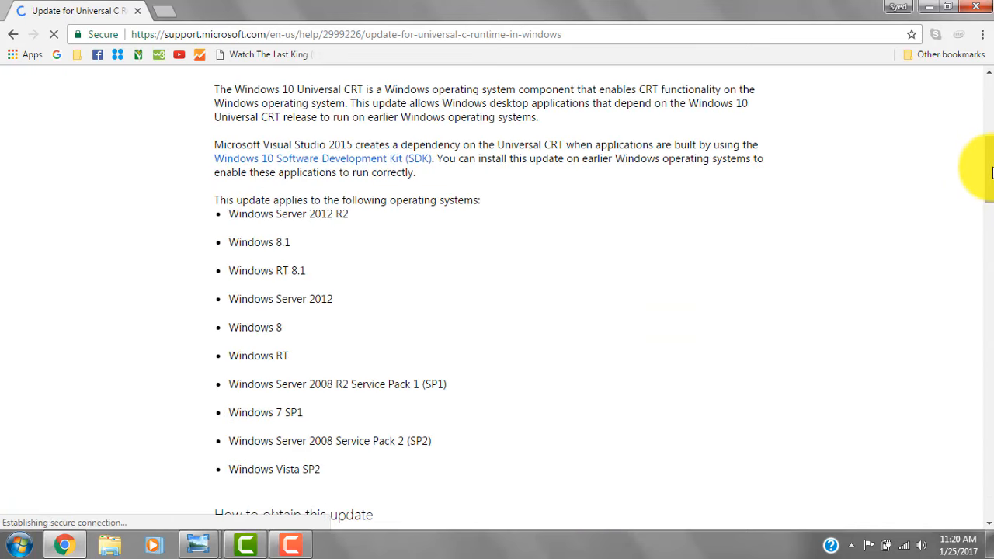
{"action": "scroll", "scroll_direction": "down", "scroll_amount": 3}
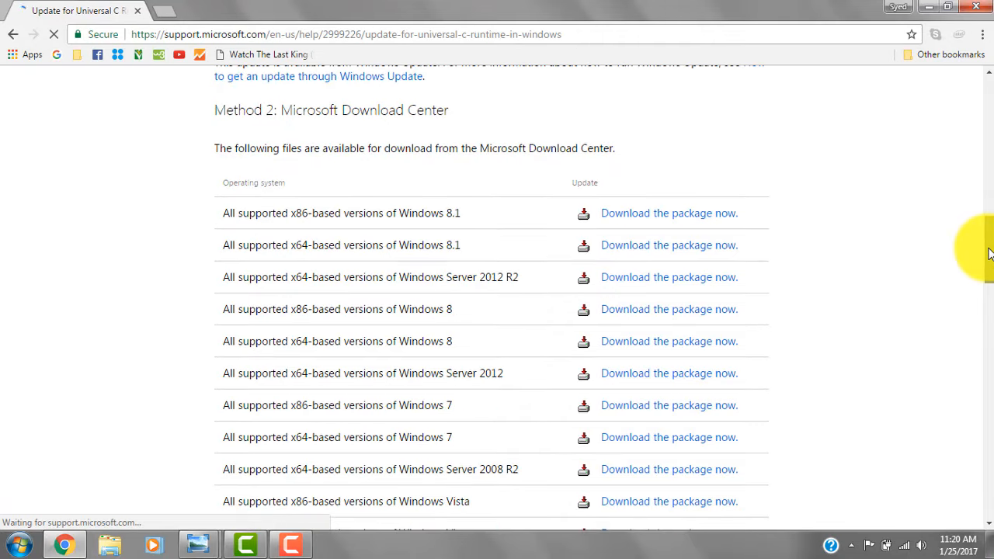
{"action": "scroll", "scroll_direction": "down", "scroll_amount": 3}
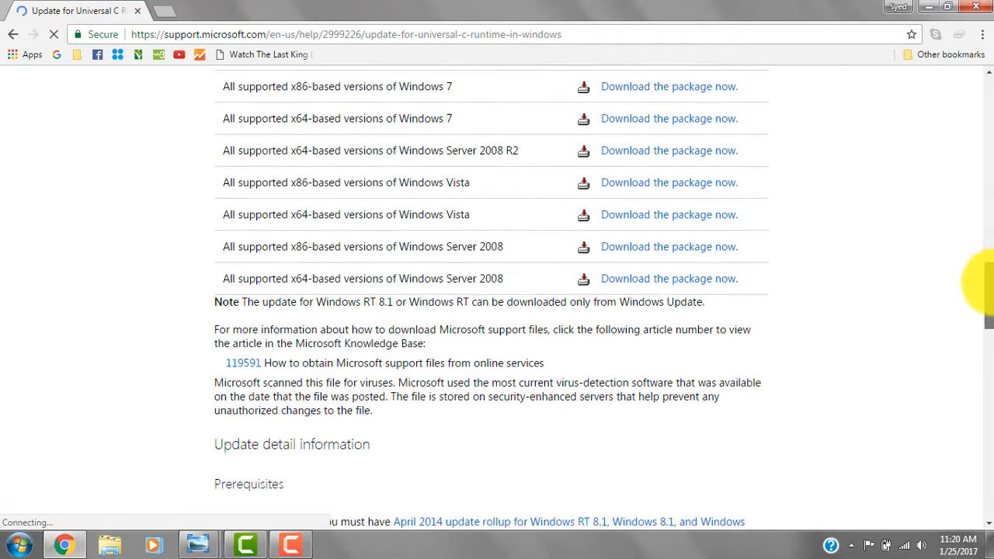
{"action": "scroll", "scroll_direction": "up", "scroll_amount": 3}
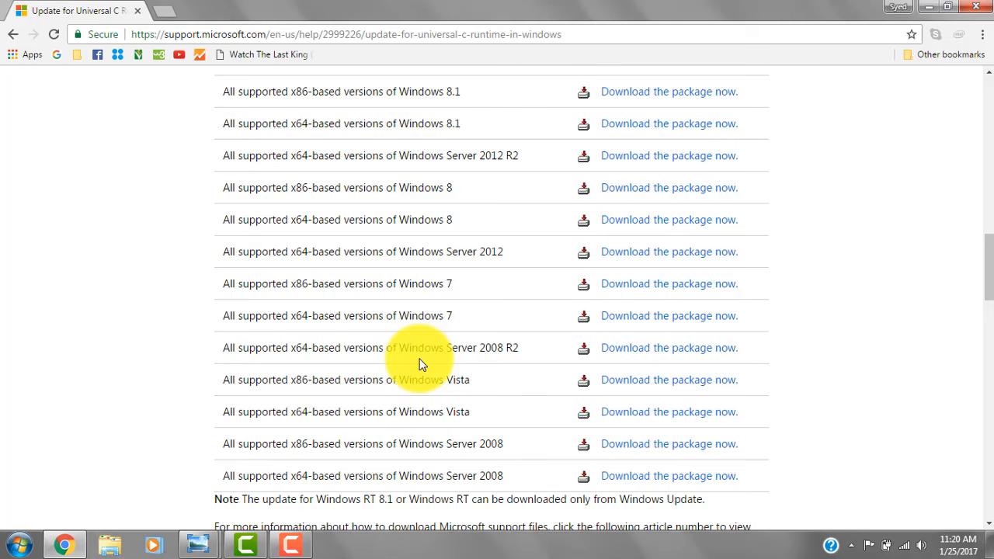
{"action": "mouse_move", "coordinate": [379, 311]}
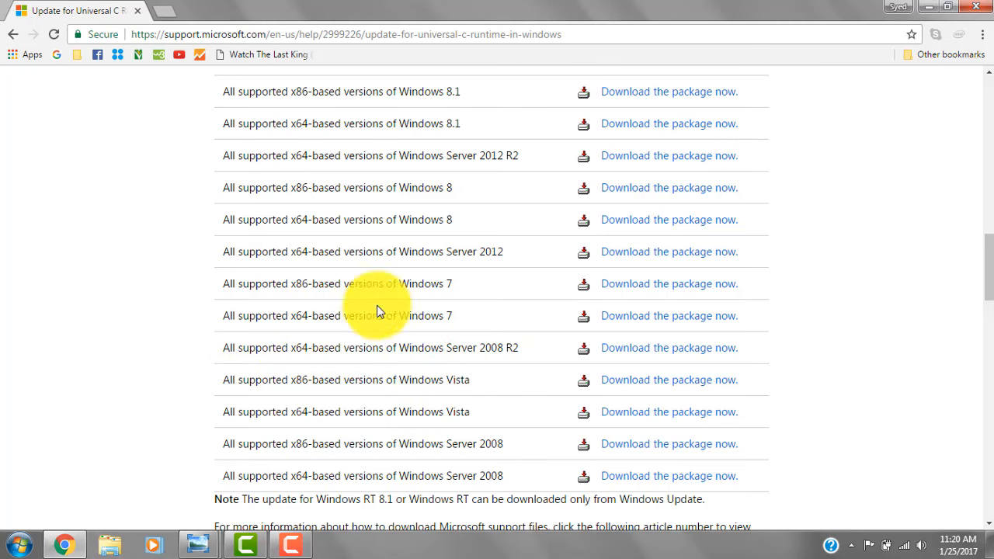
{"action": "mouse_move", "coordinate": [648, 316]}
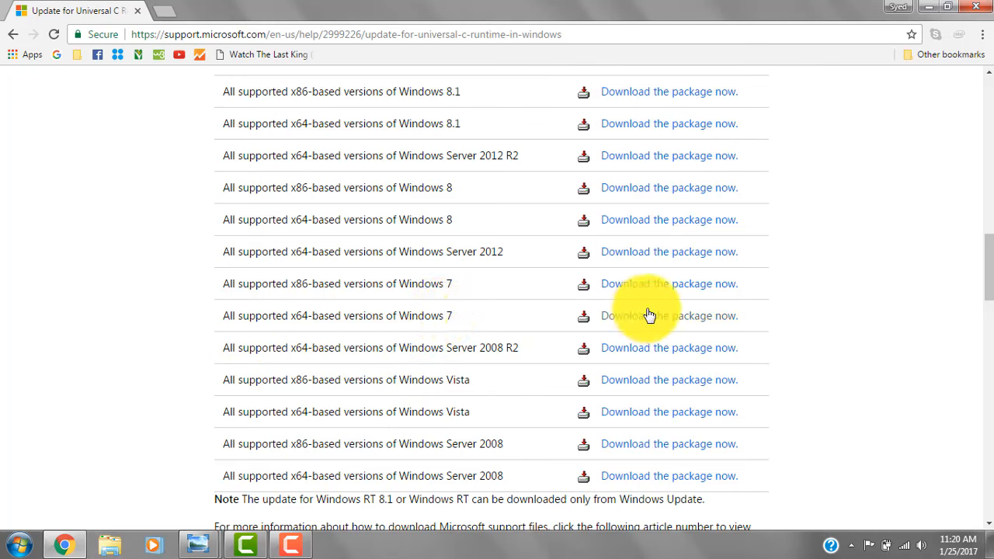
{"action": "left_click", "coordinate": [668, 315]}
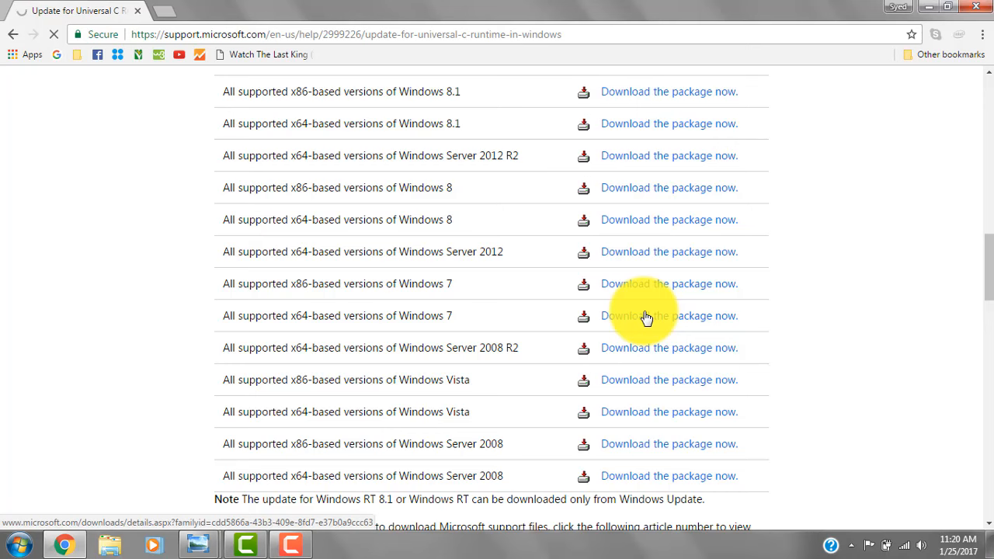
{"action": "left_click", "coordinate": [669, 315]}
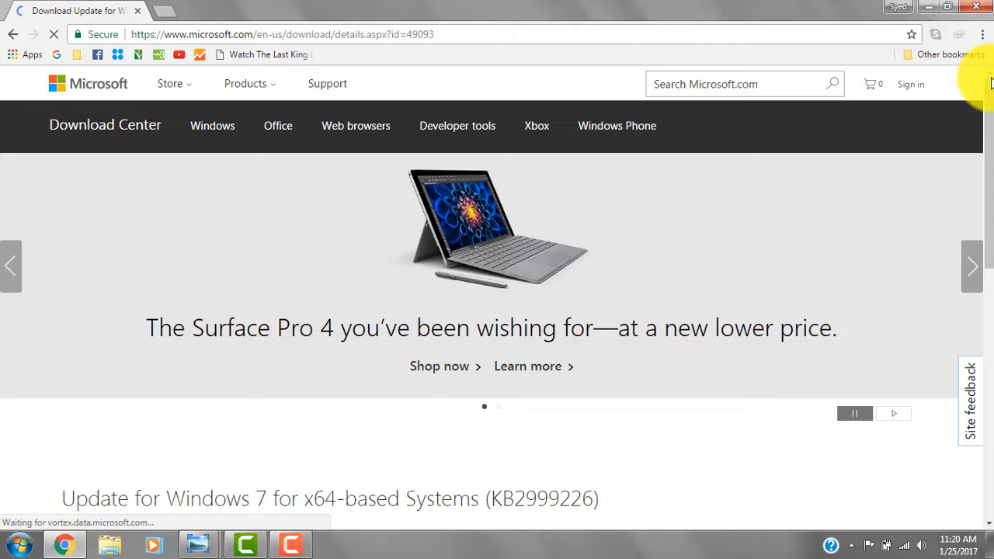
Step: Download the KB2999226 .msu package and launch its standalone installer
{"action": "scroll", "scroll_direction": "down", "scroll_amount": 3}
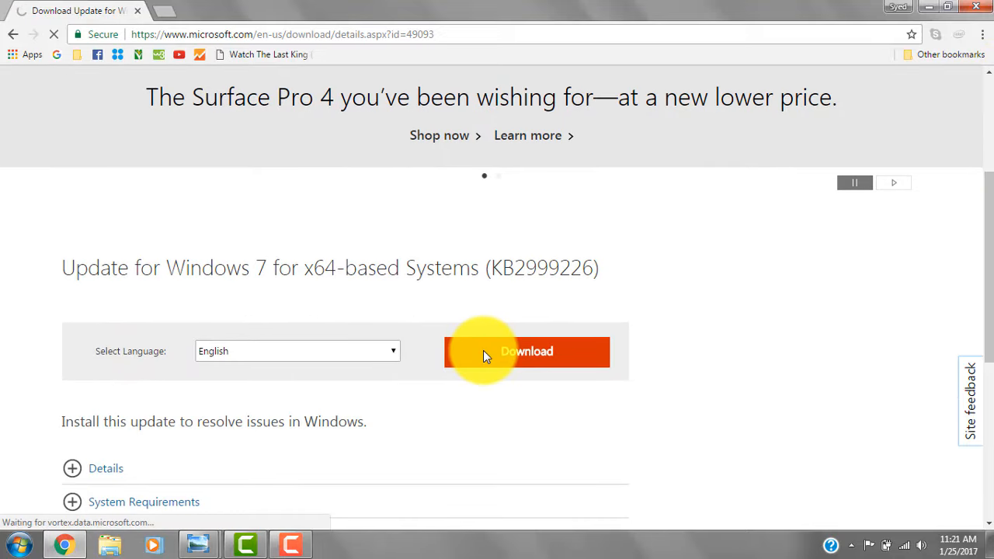
{"action": "left_click", "coordinate": [526, 351]}
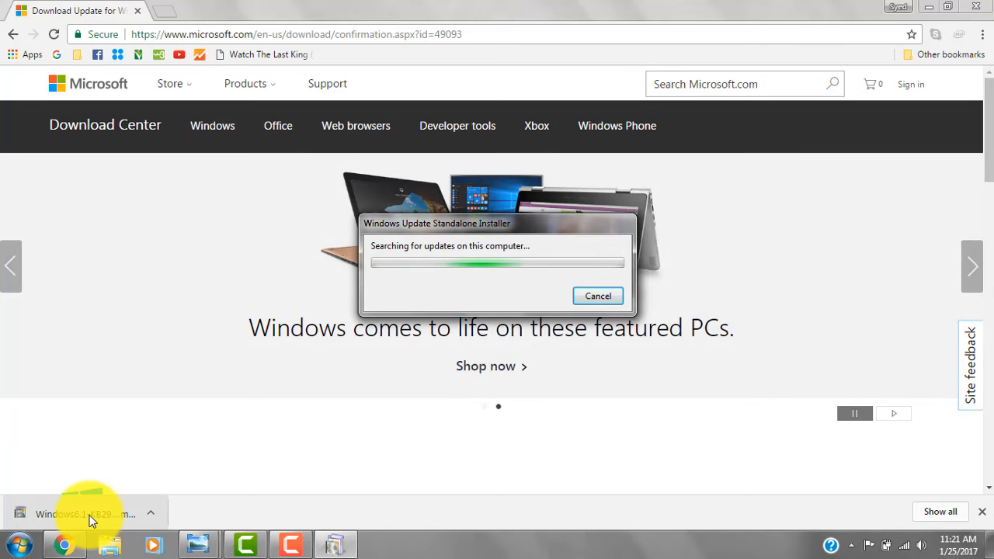
Step: Minimize the browser, acknowledge KB2999226 is already installed, and right-click the desktop
{"action": "left_click", "coordinate": [597, 295]}
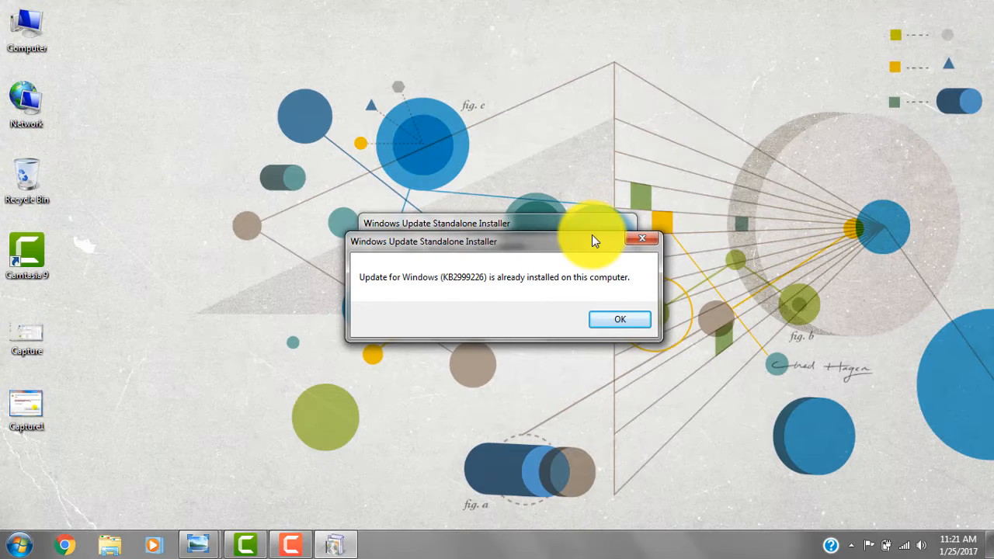
{"action": "mouse_move", "coordinate": [641, 300]}
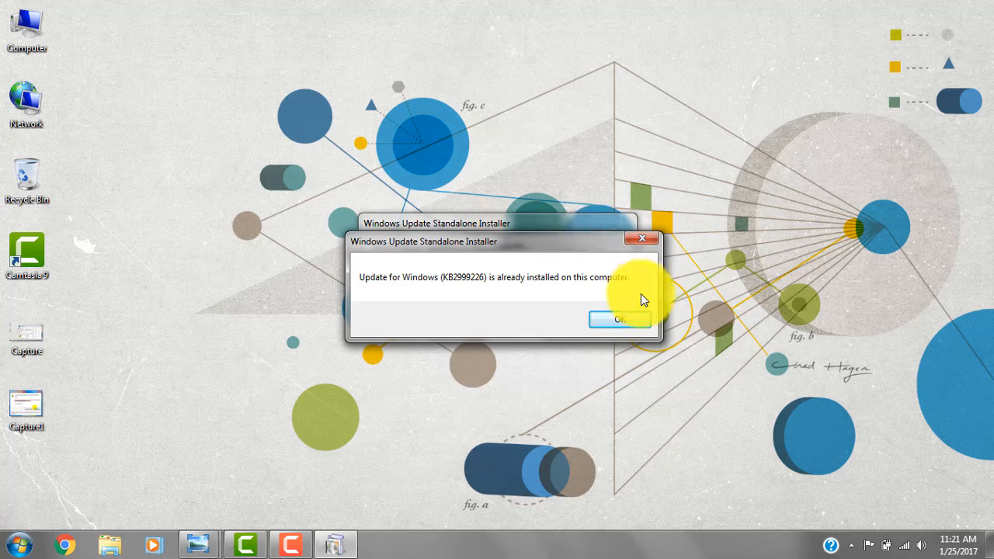
{"action": "left_click", "coordinate": [619, 319]}
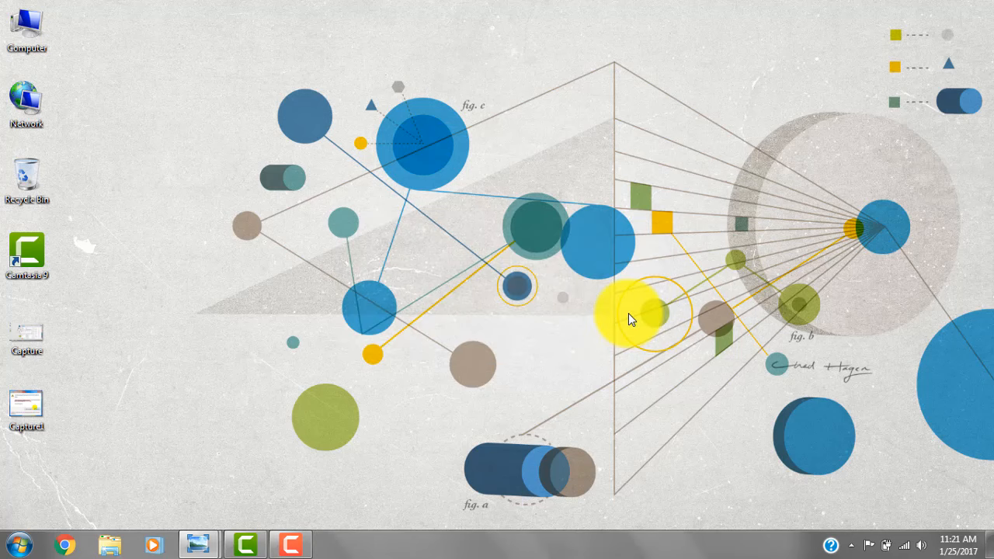
{"action": "right_click", "coordinate": [630, 319]}
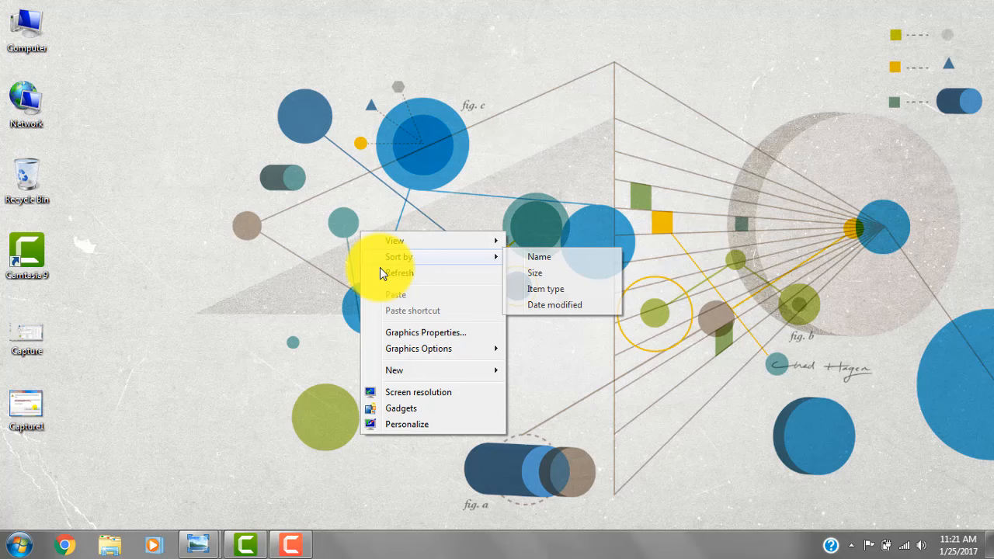